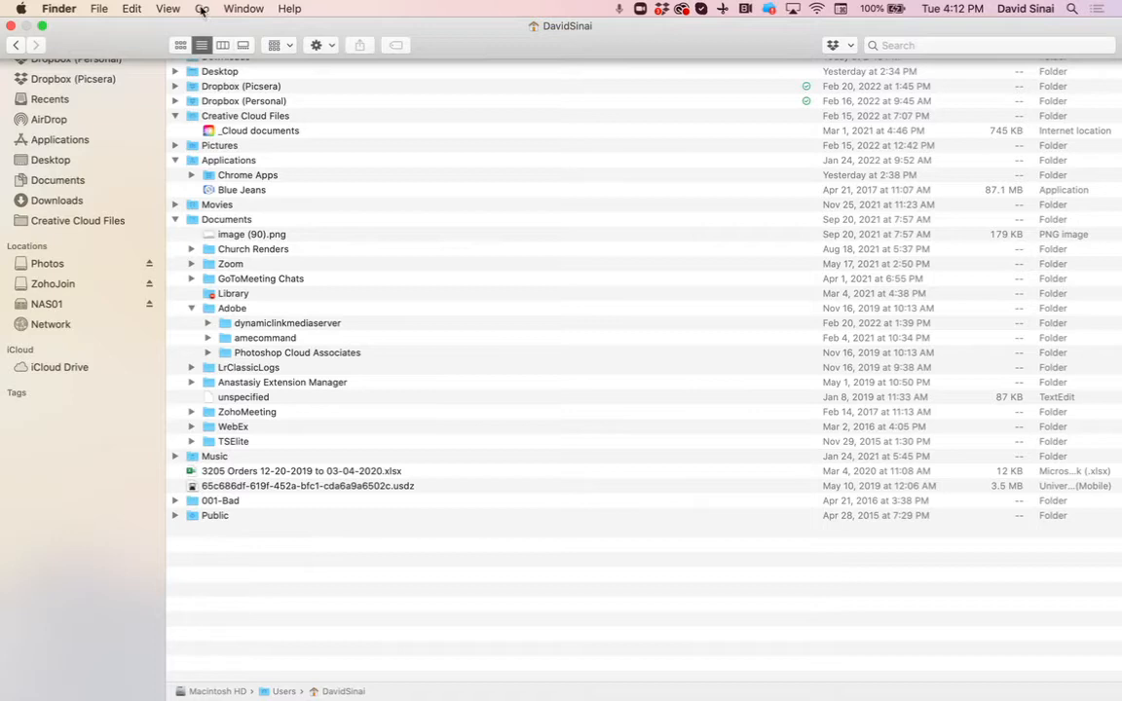
# - Navigate to the user's Library folder from the Go menu
pyautogui.click(199, 7)
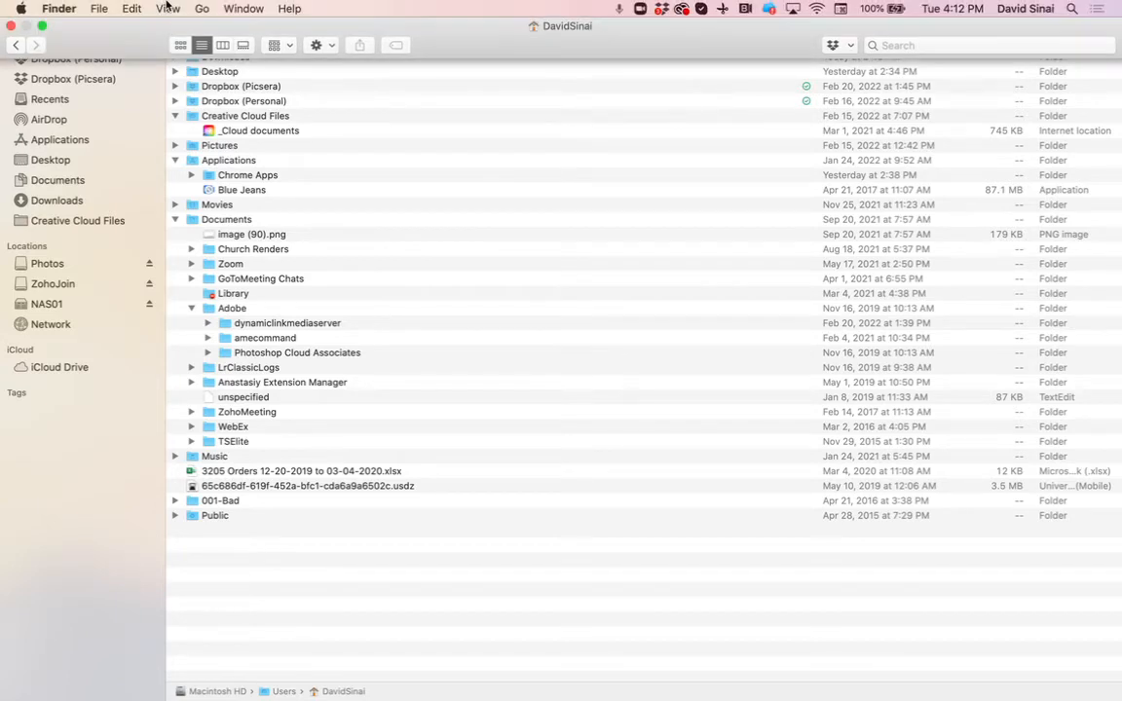
pyautogui.click(199, 8)
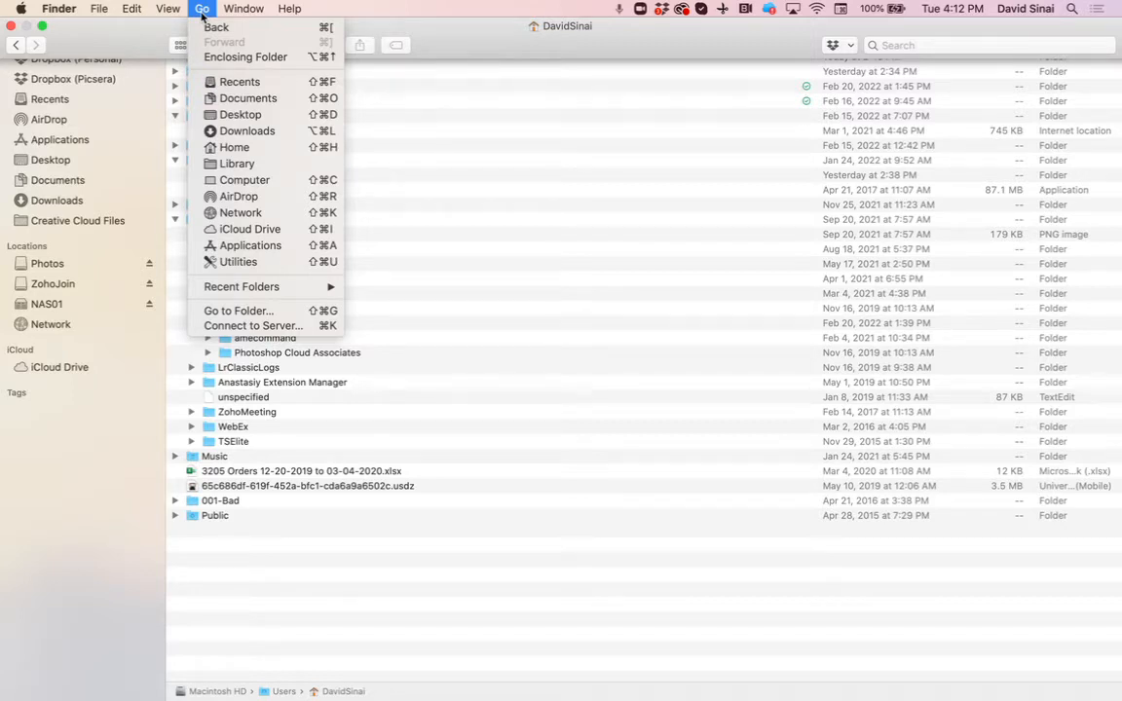
pyautogui.moveTo(238, 164)
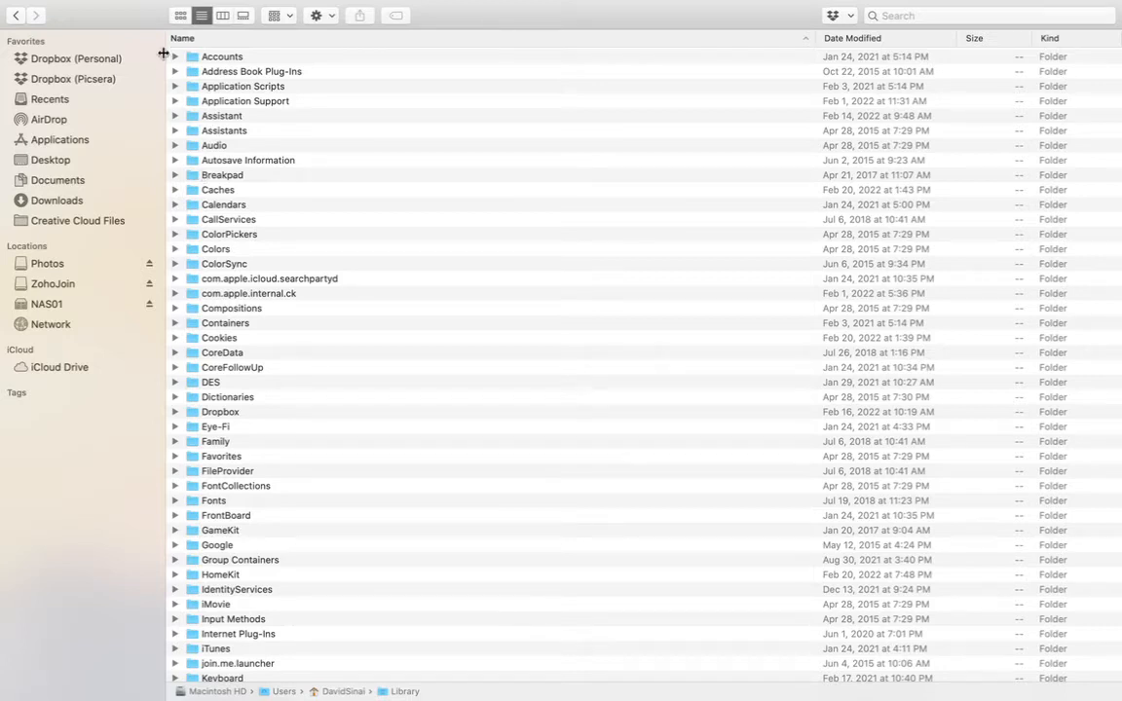
pyautogui.moveTo(401, 124)
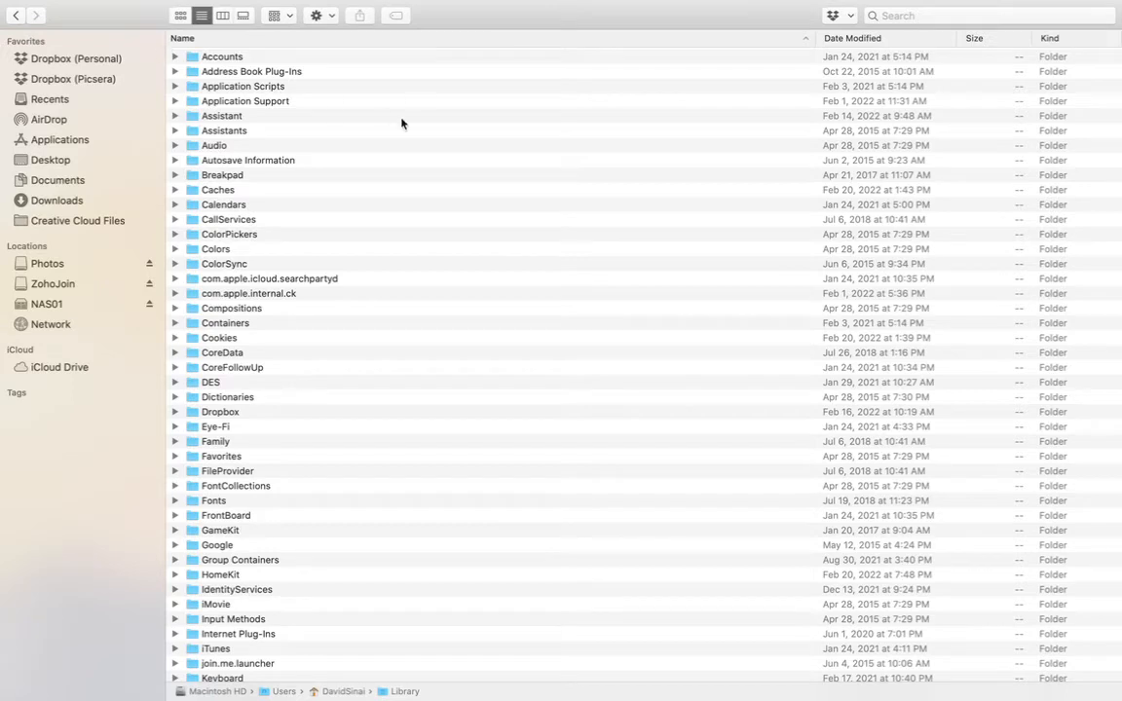
pyautogui.moveTo(565, 128)
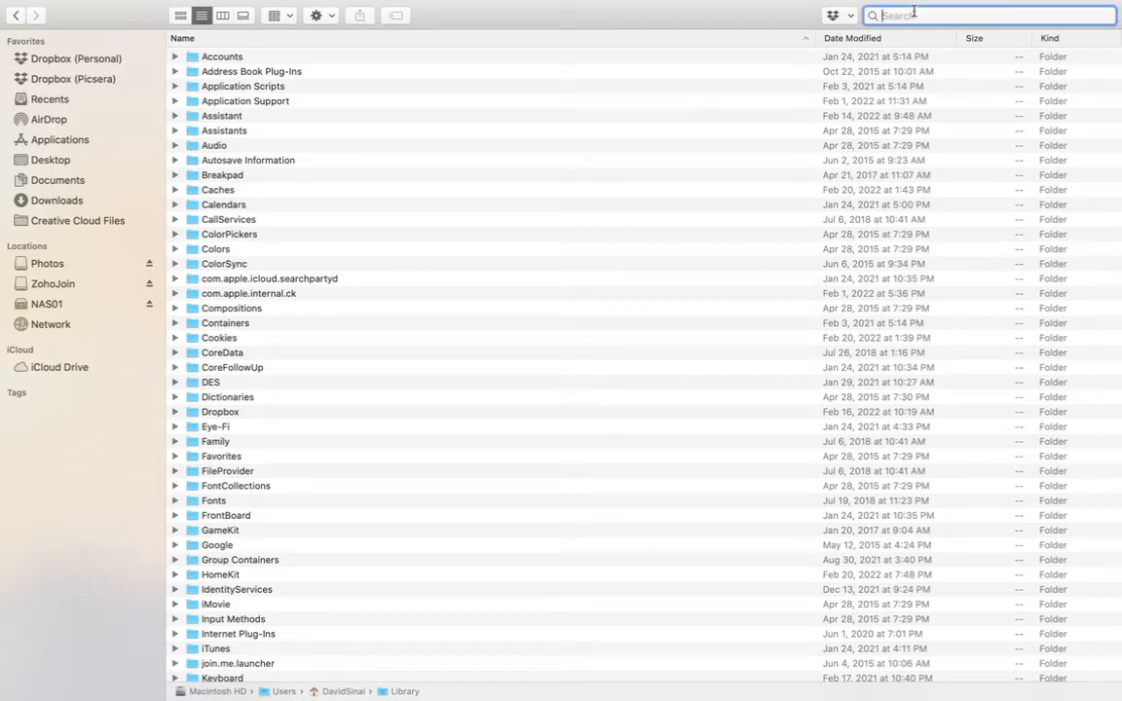
# - Search This Mac for 'dcp' and browse the DNG Camera Profile results
pyautogui.write('dcp')
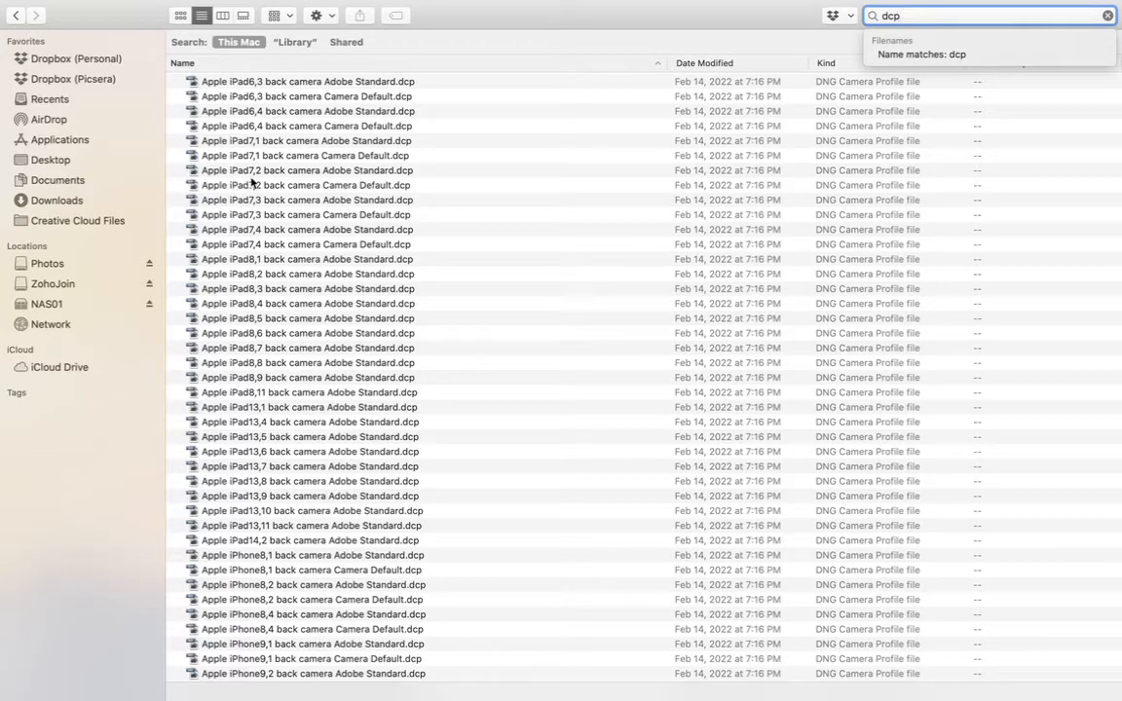
pyautogui.moveTo(310, 268)
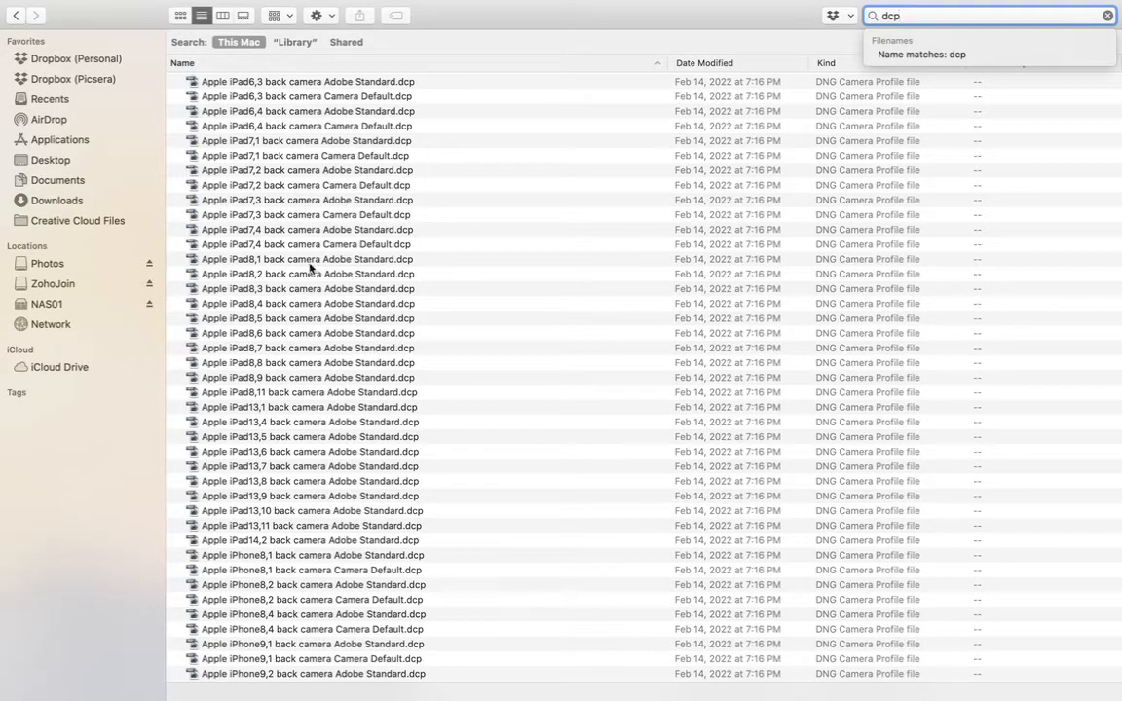
pyautogui.scroll(-3)
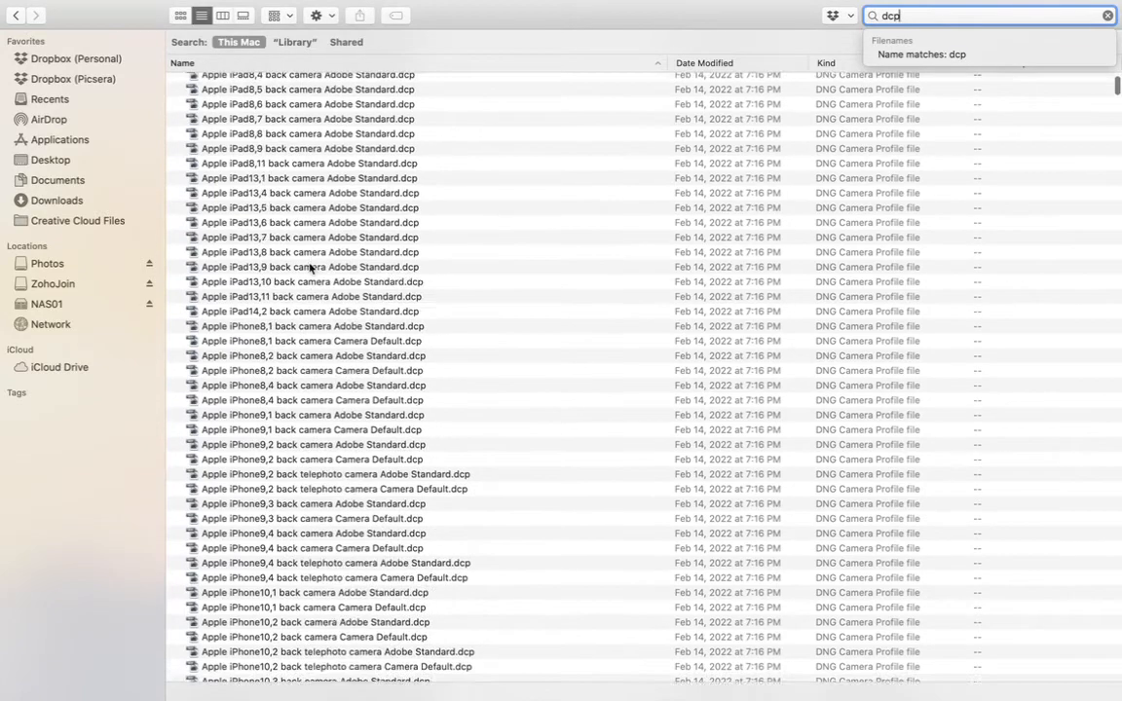
pyautogui.scroll(-3)
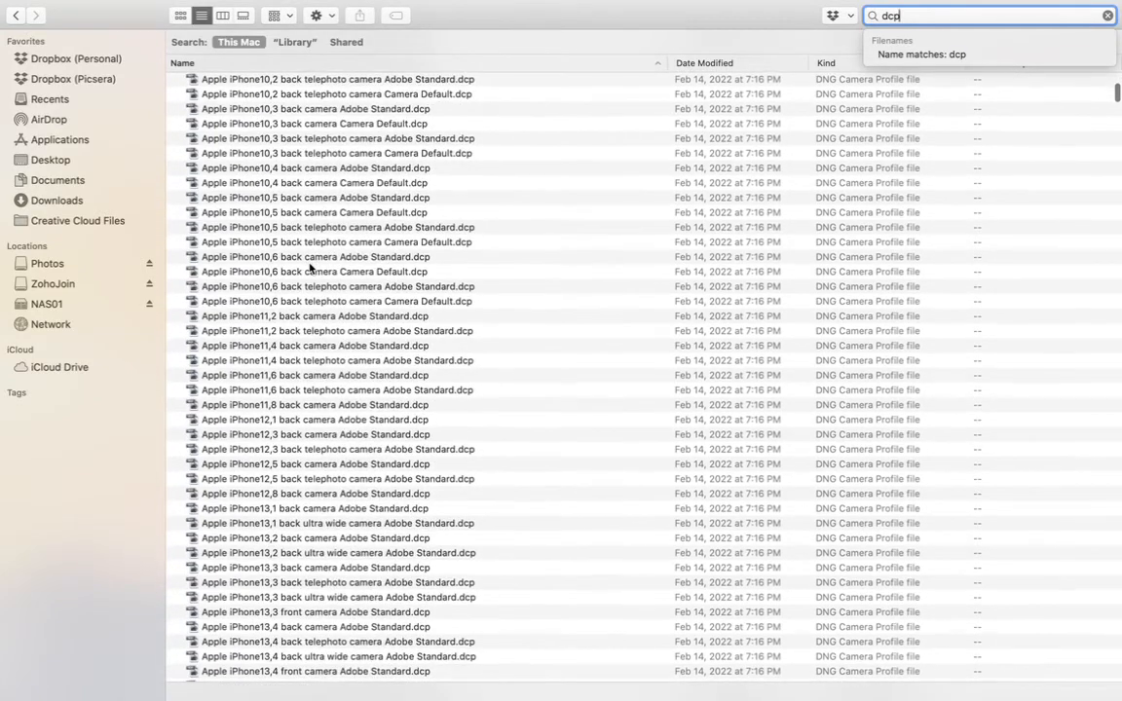
pyautogui.scroll(-3)
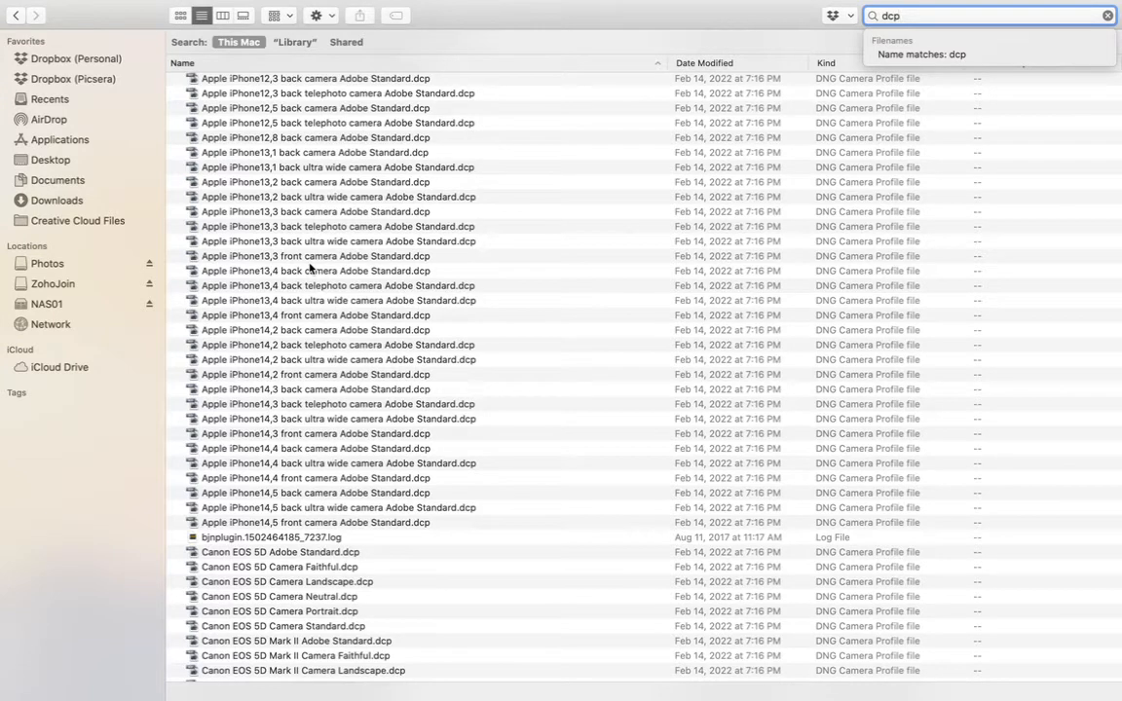
# - Select Apple iPhone13,4 front camera Adobe Standard.dcp to reveal its CameraRaw/CameraProfiles/Adobe Standard path
pyautogui.click(316, 315)
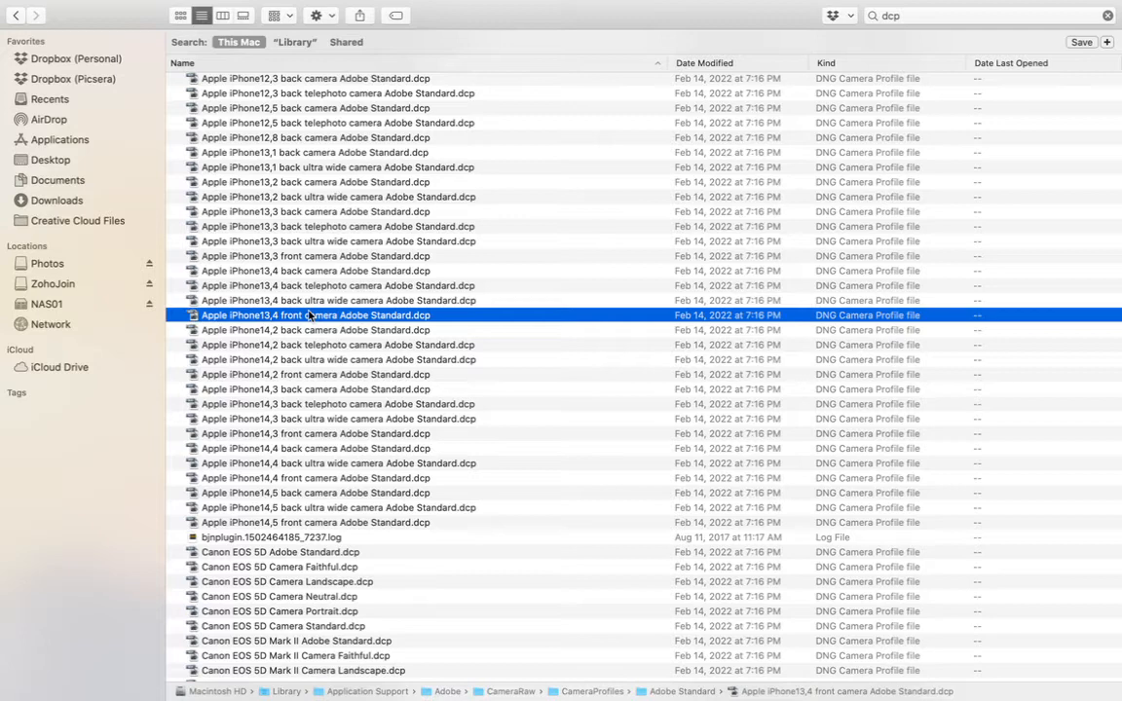
pyautogui.scroll(-3)
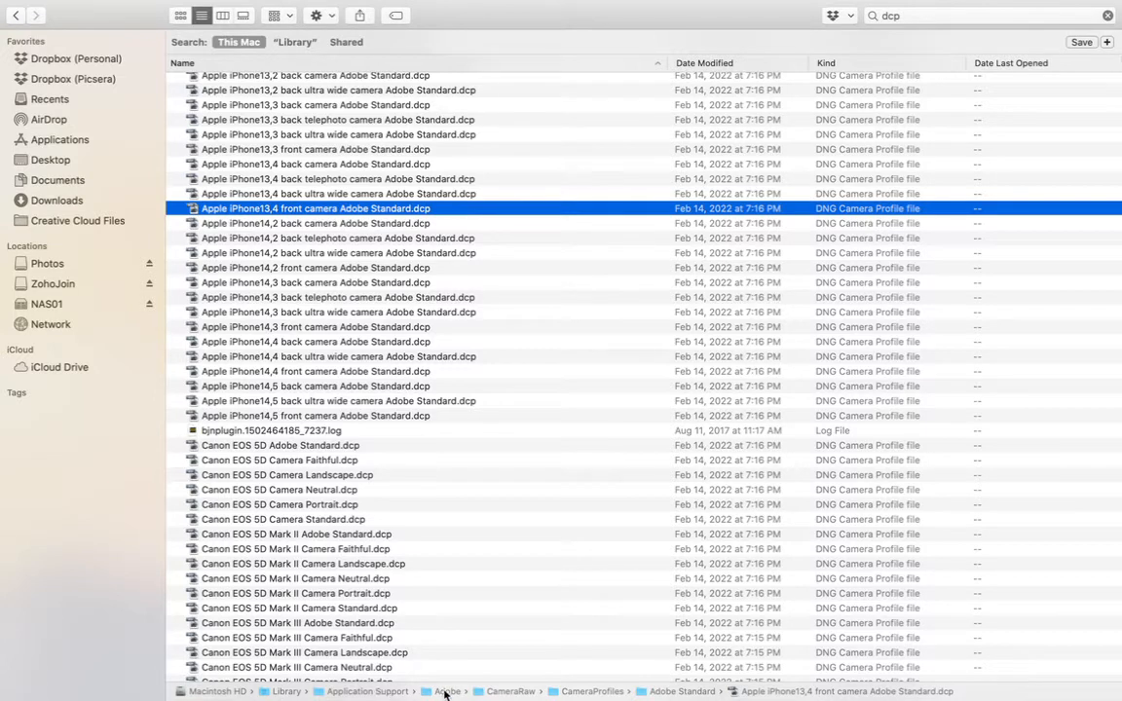
pyautogui.moveTo(569, 696)
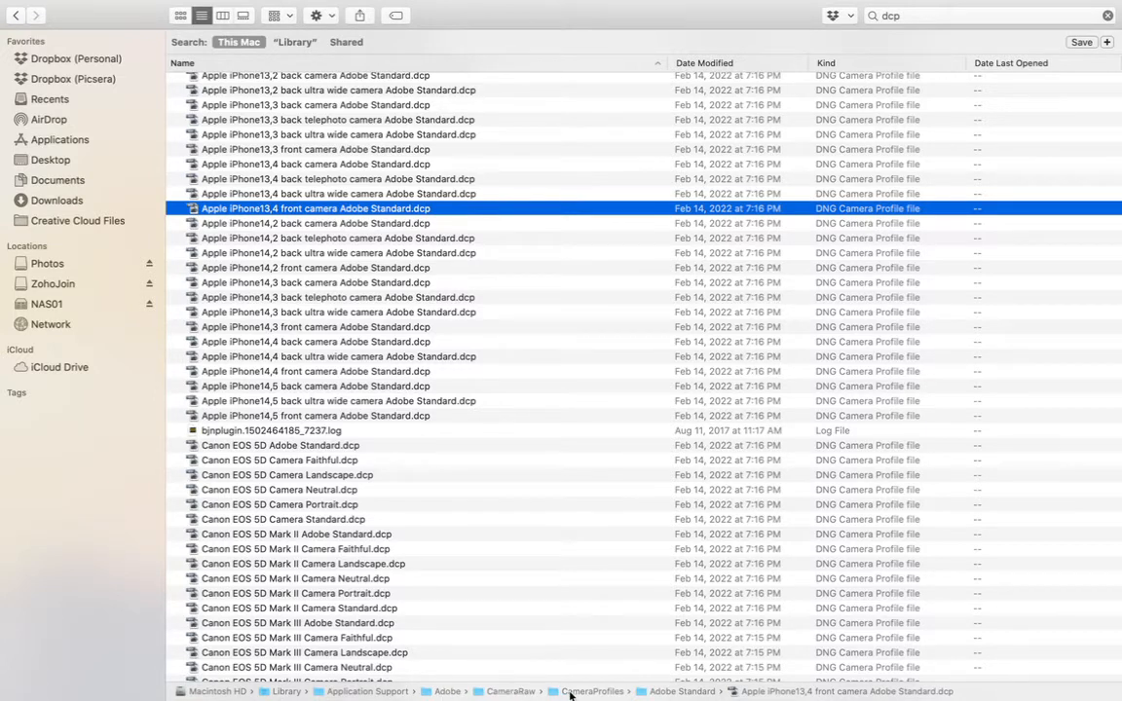
pyautogui.moveTo(666, 693)
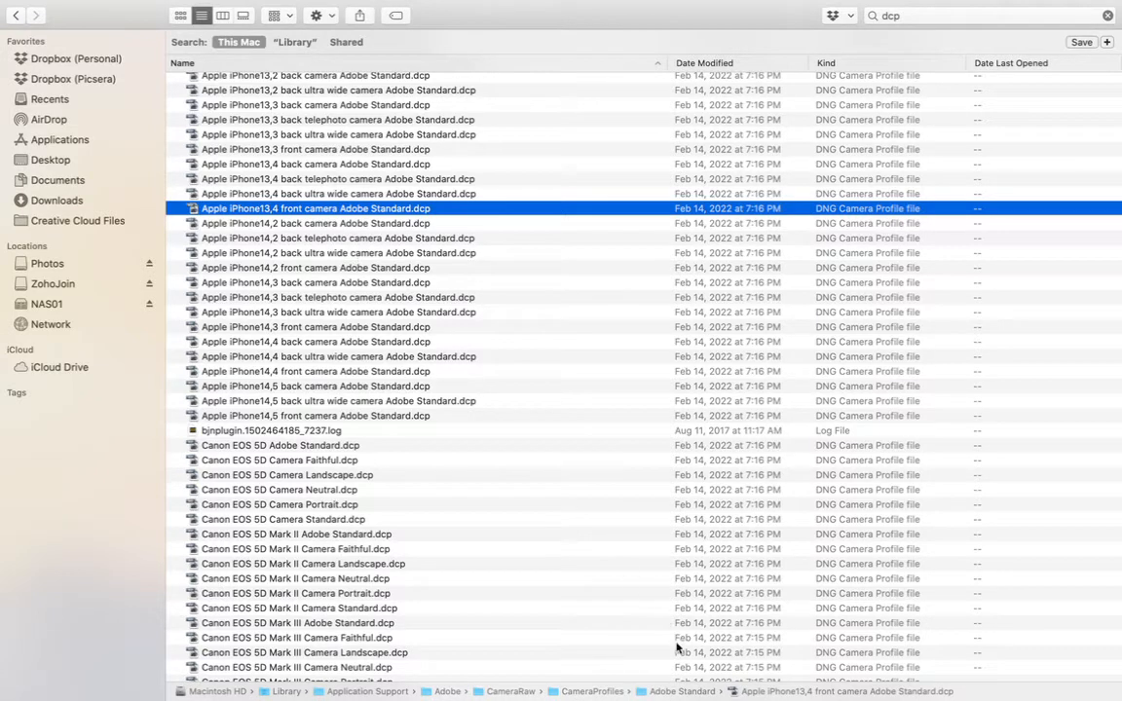
pyautogui.moveTo(497, 510)
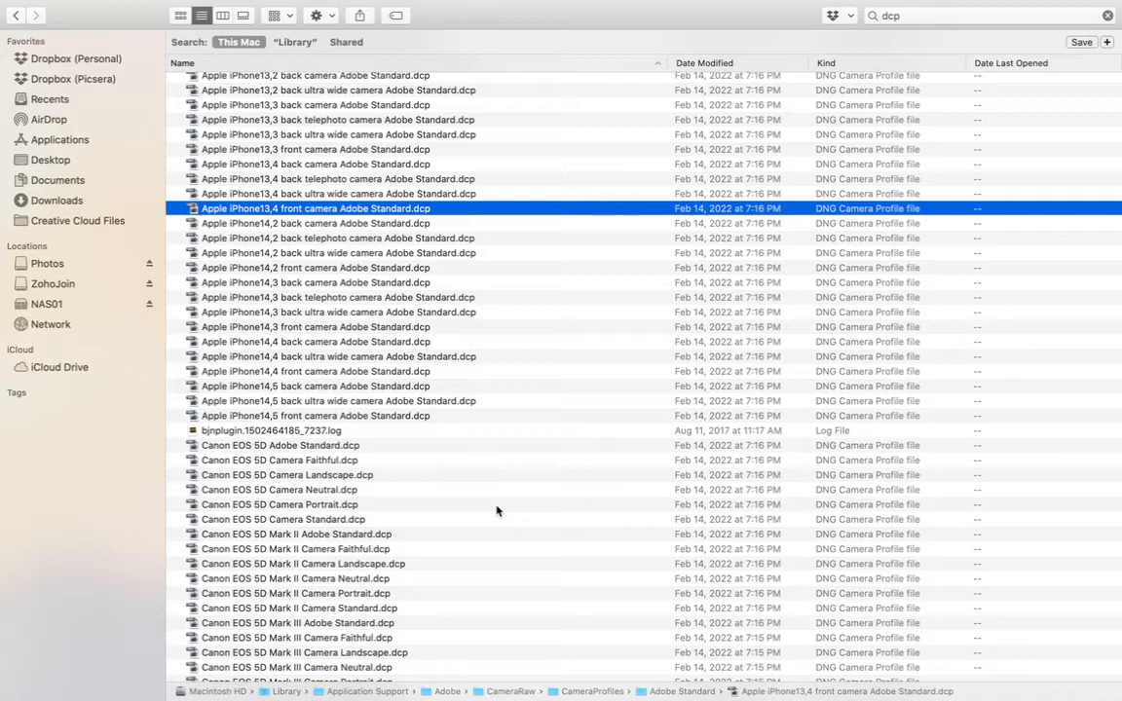
# - Select Fujifilm XQ1 Kodak Portra 400 F.dcp among the search results
pyautogui.scroll(-3)
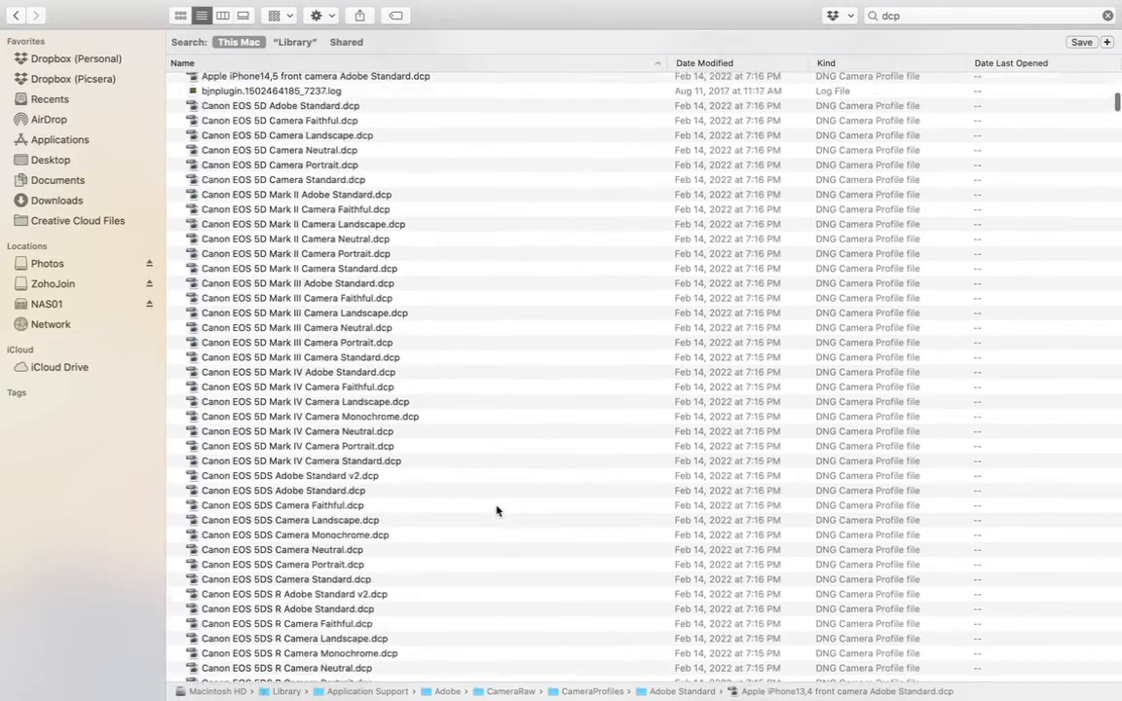
pyautogui.scroll(-3)
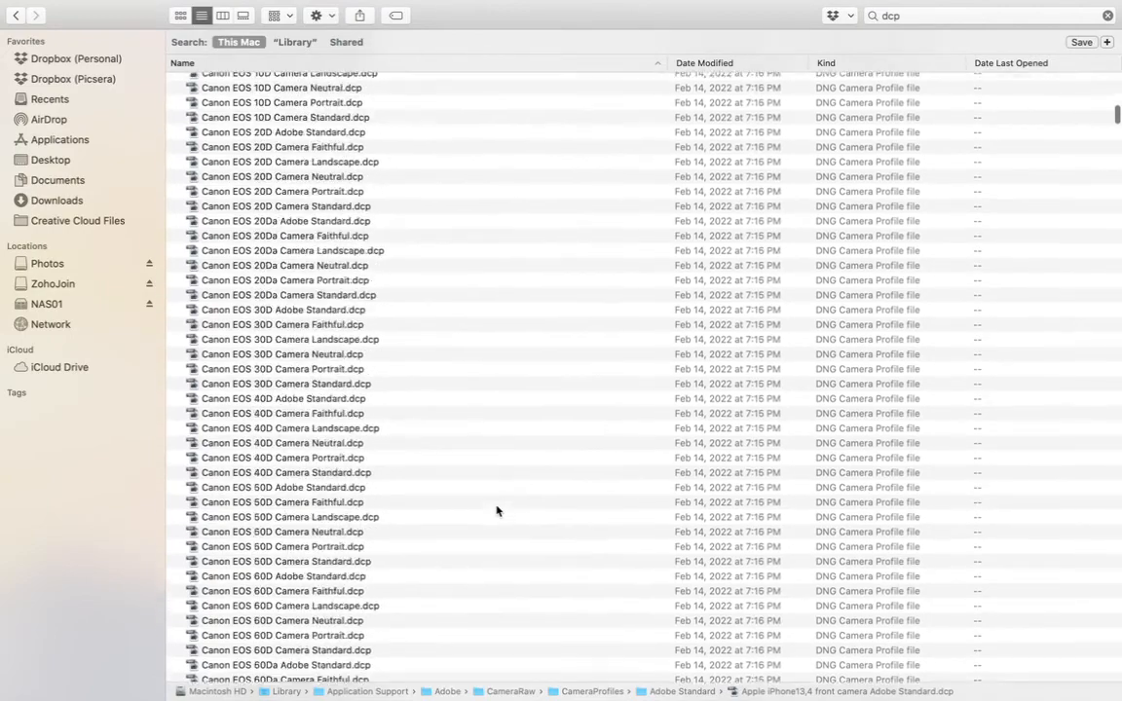
pyautogui.scroll(-3)
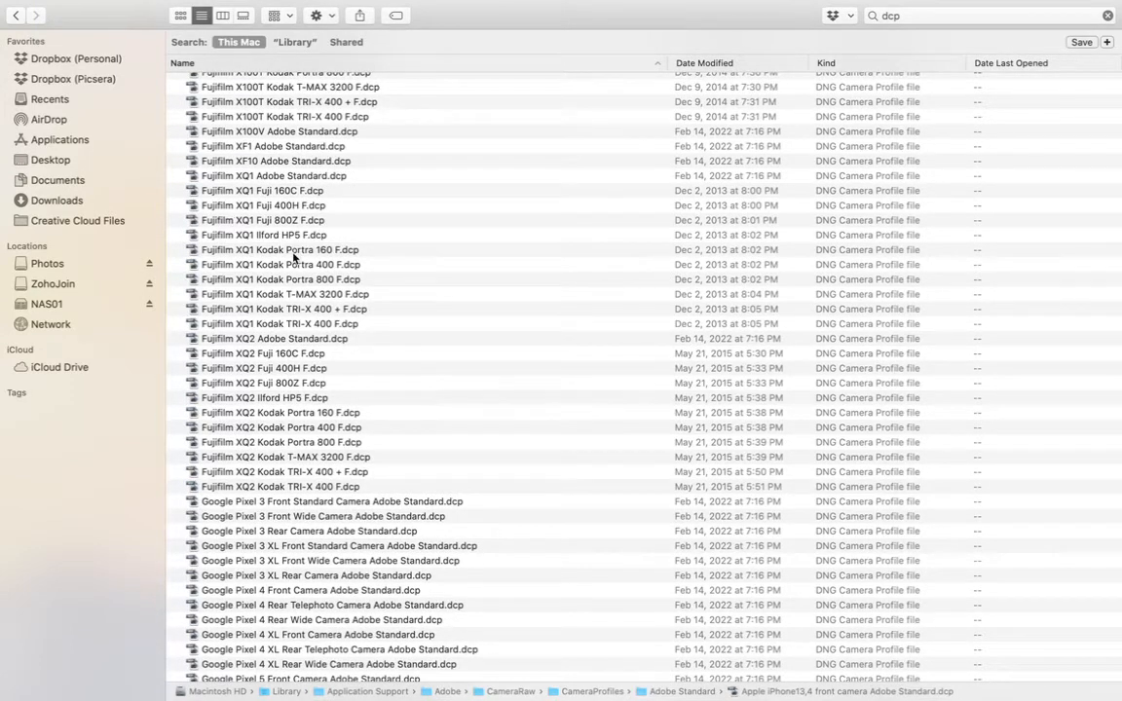
pyautogui.click(280, 264)
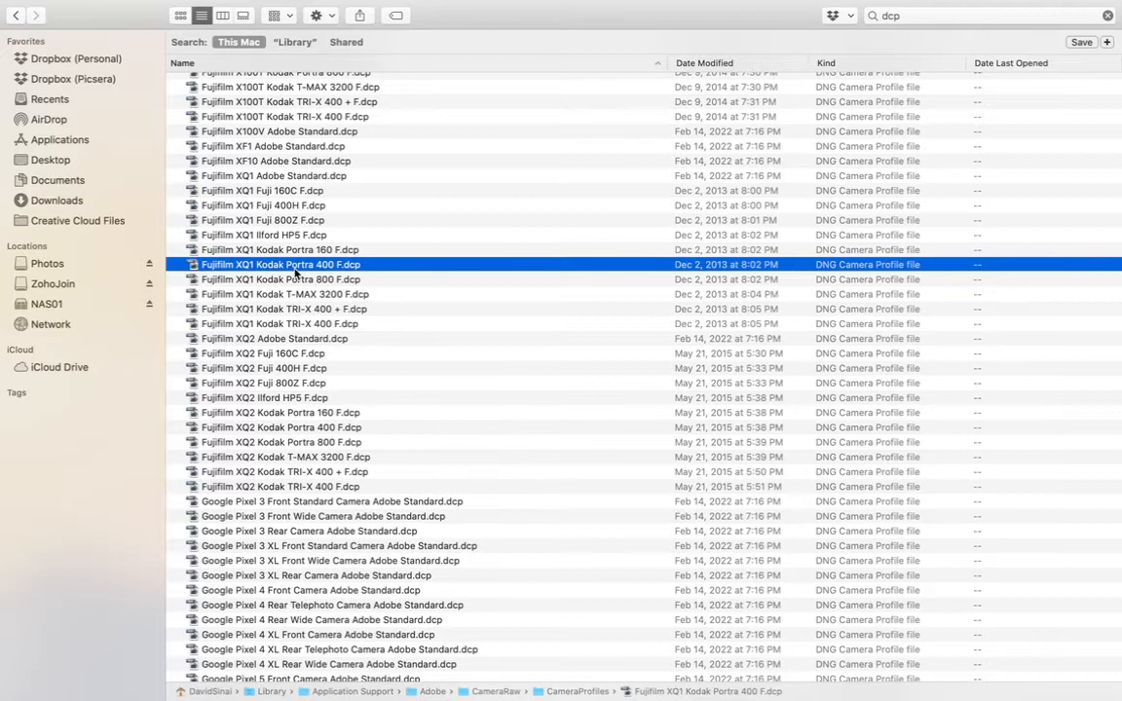
pyautogui.moveTo(304, 294)
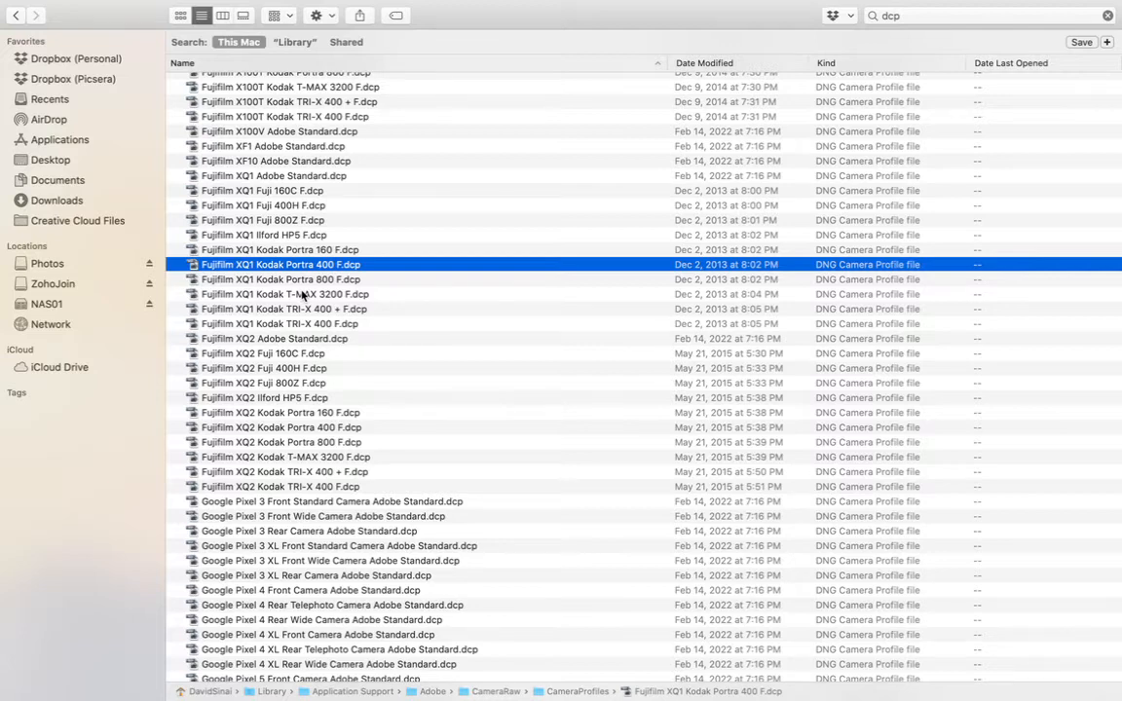
# - Select Fujifilm XQ1 Fuji 400H F.dcp to reveal its CameraRaw/CameraProfiles path
pyautogui.scroll(-3)
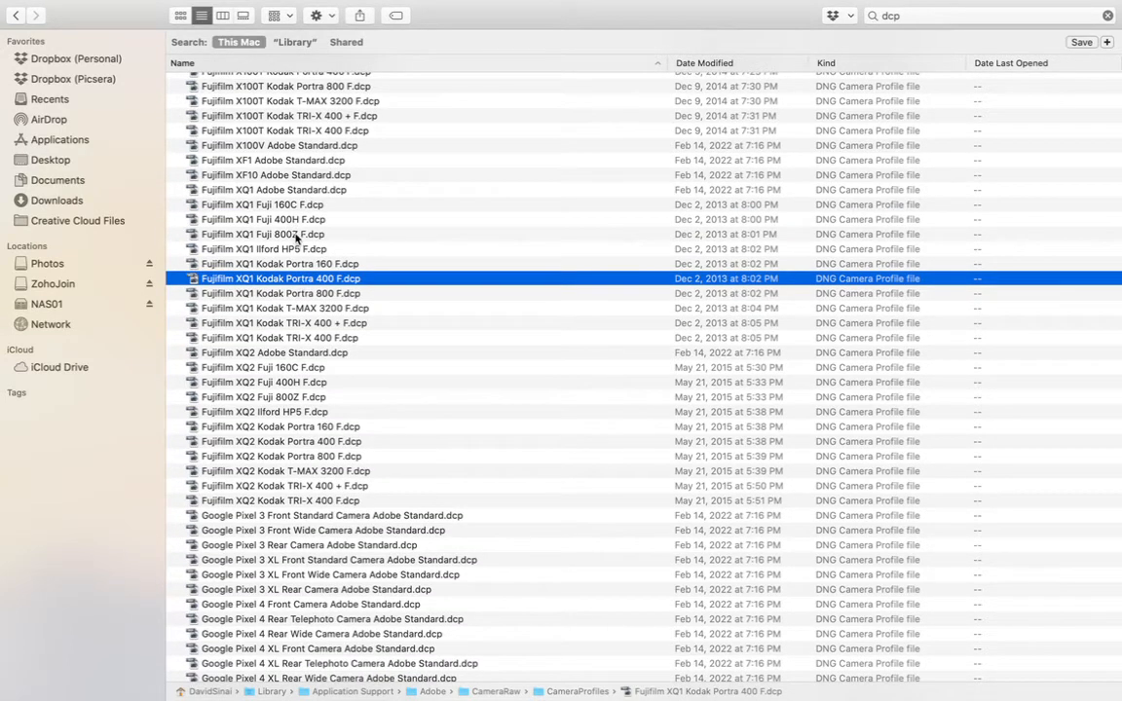
pyautogui.click(265, 218)
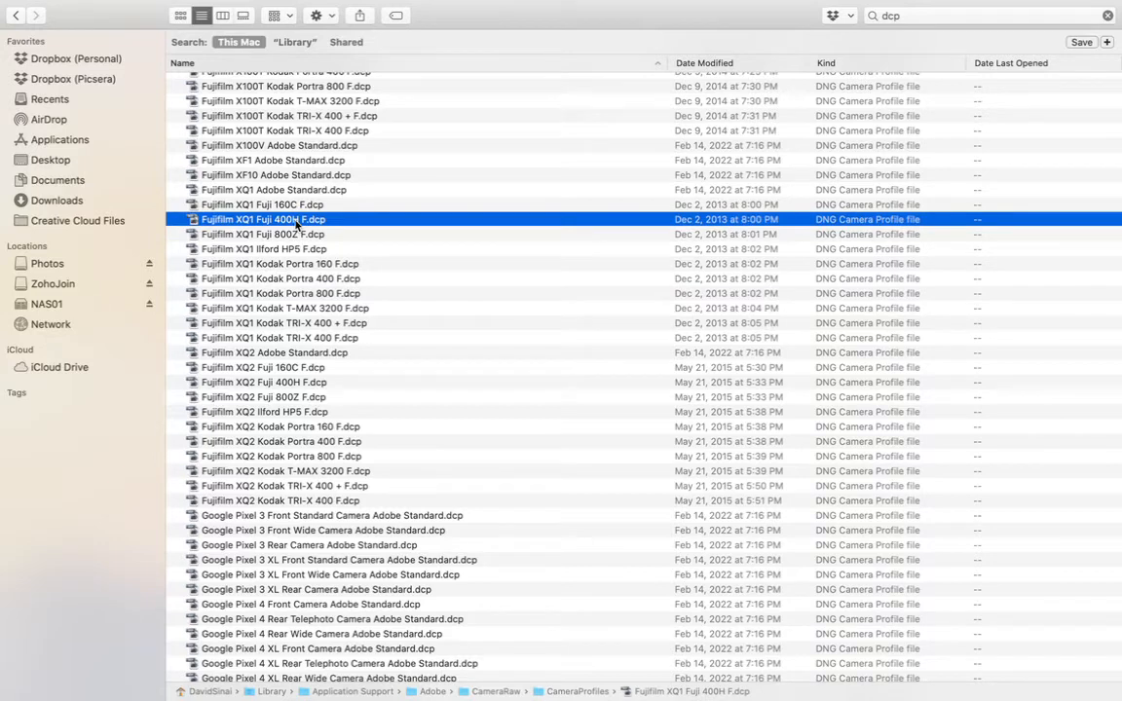
pyautogui.moveTo(361, 234)
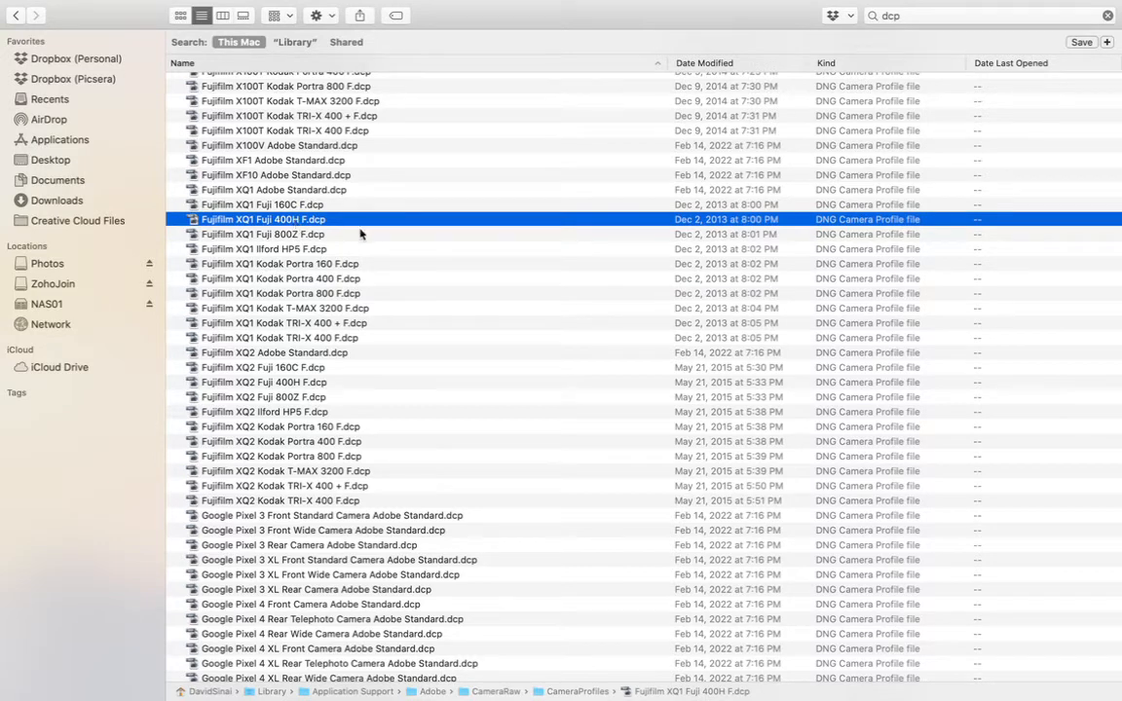
pyautogui.moveTo(279, 279)
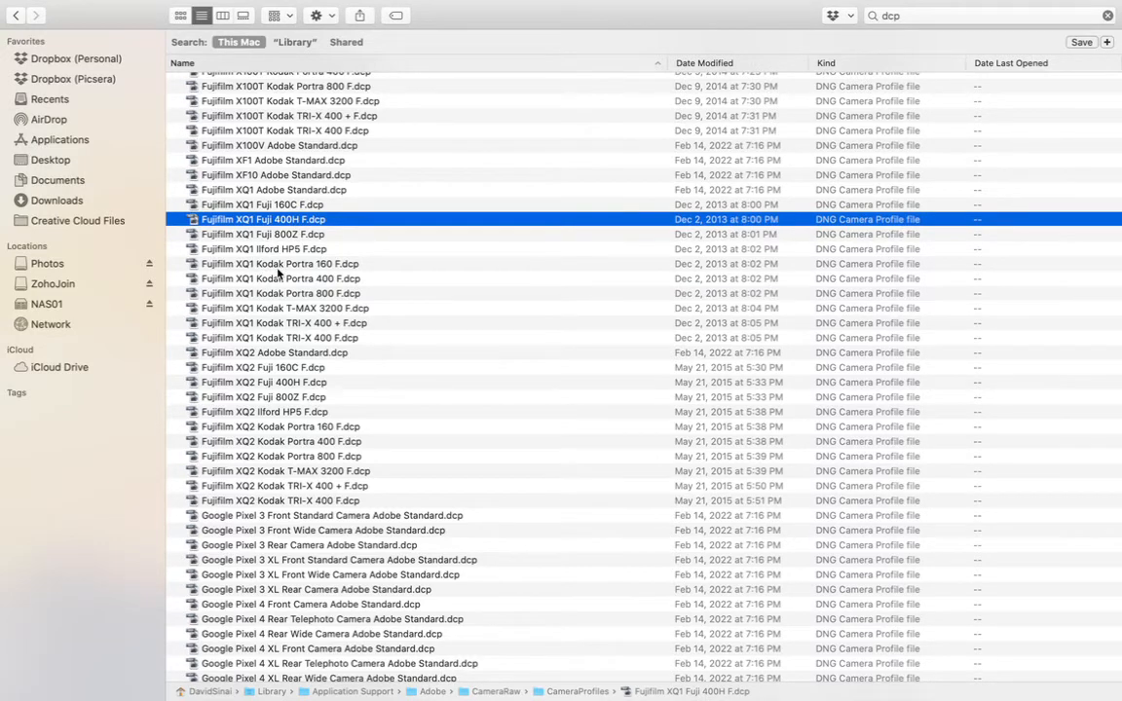
pyautogui.scroll(-3)
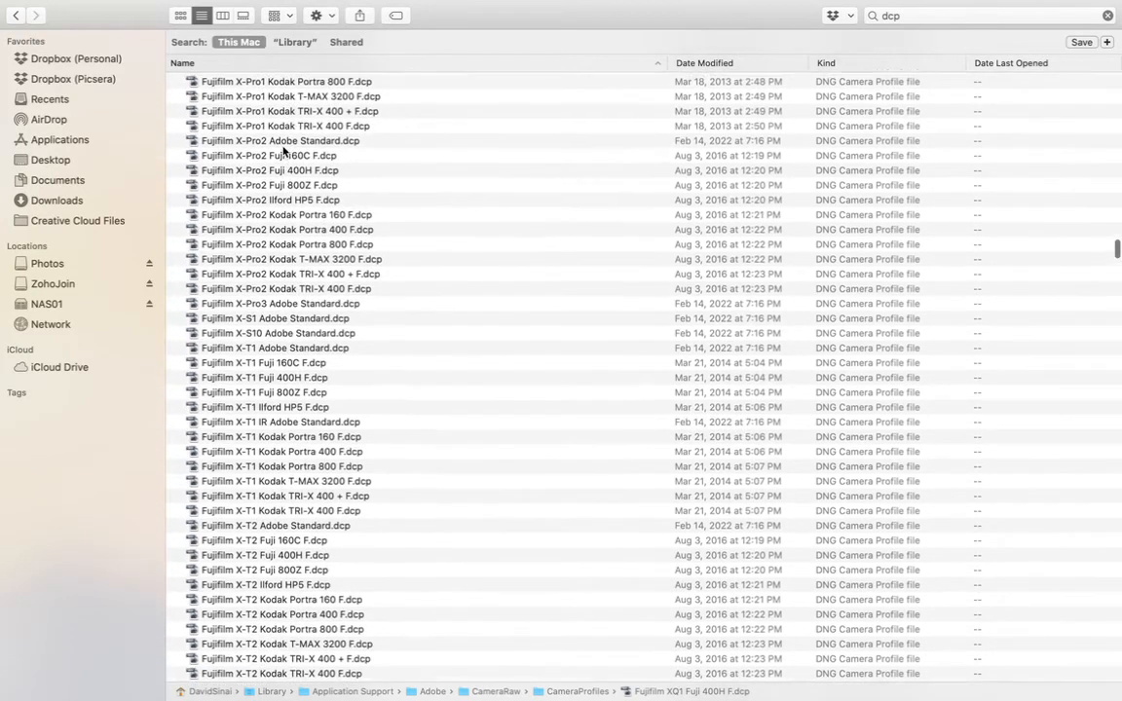
# - Select Fujifilm X-T2 Fuji 800Z F.dcp, then X-T2 Fuji 400H F.dcp, revealing its CameraProfiles path
pyautogui.scroll(-3)
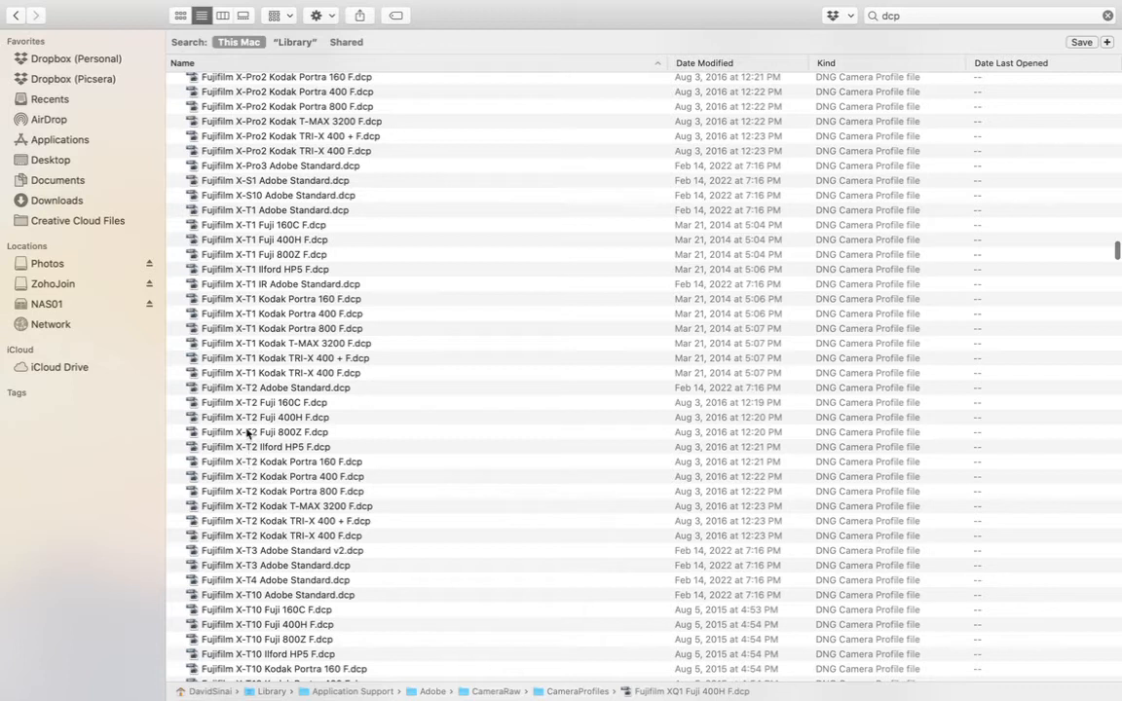
pyautogui.click(251, 432)
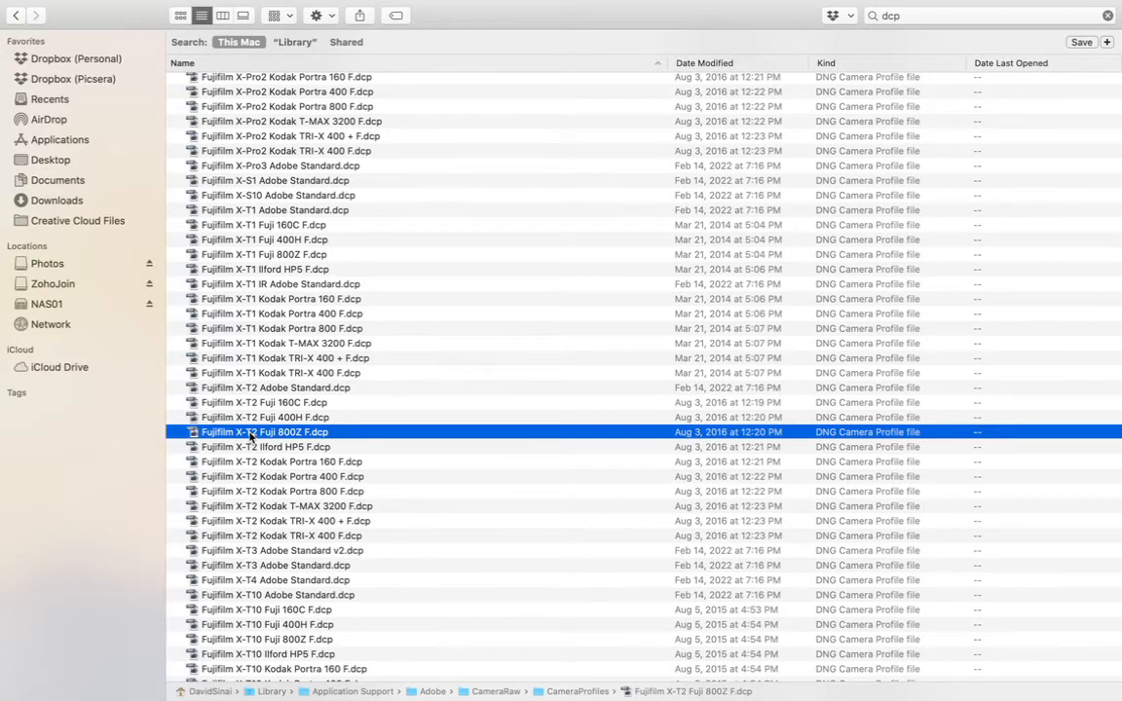
pyautogui.click(263, 417)
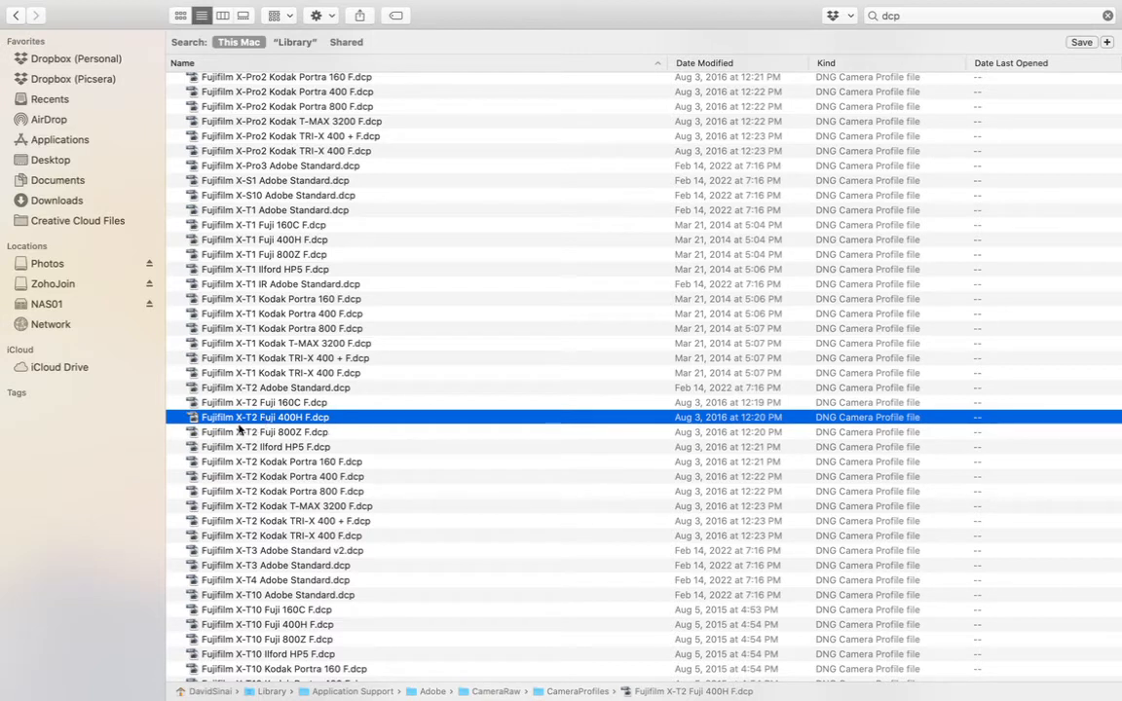
pyautogui.moveTo(433, 662)
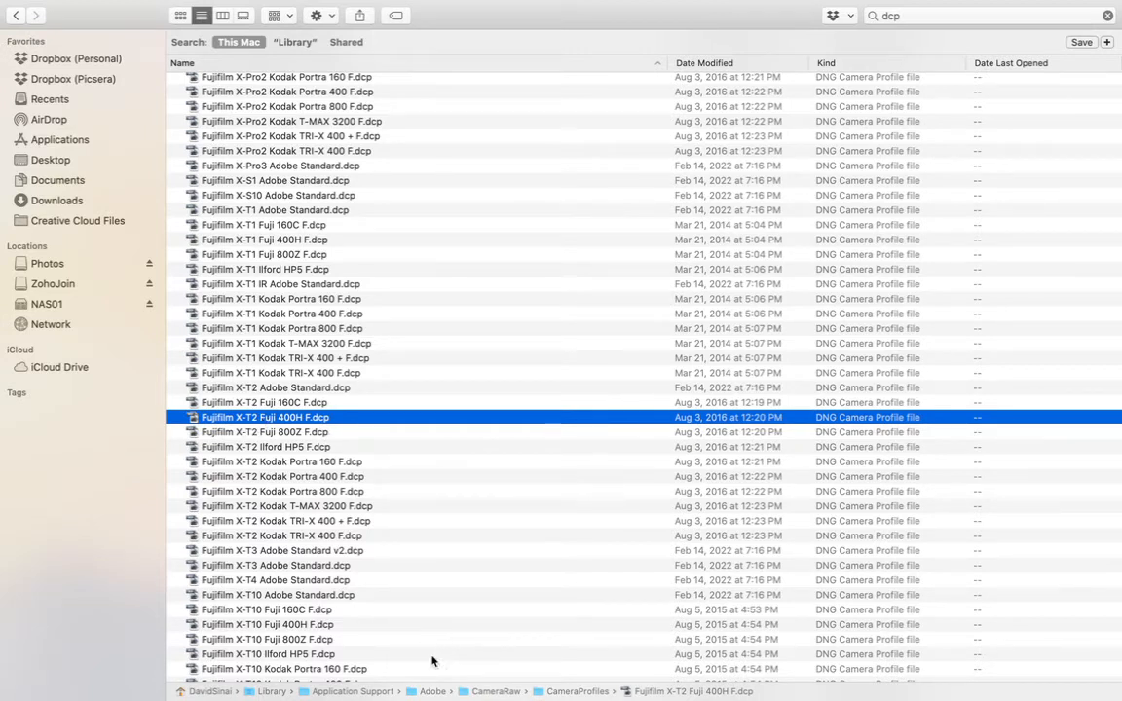
pyautogui.moveTo(369, 691)
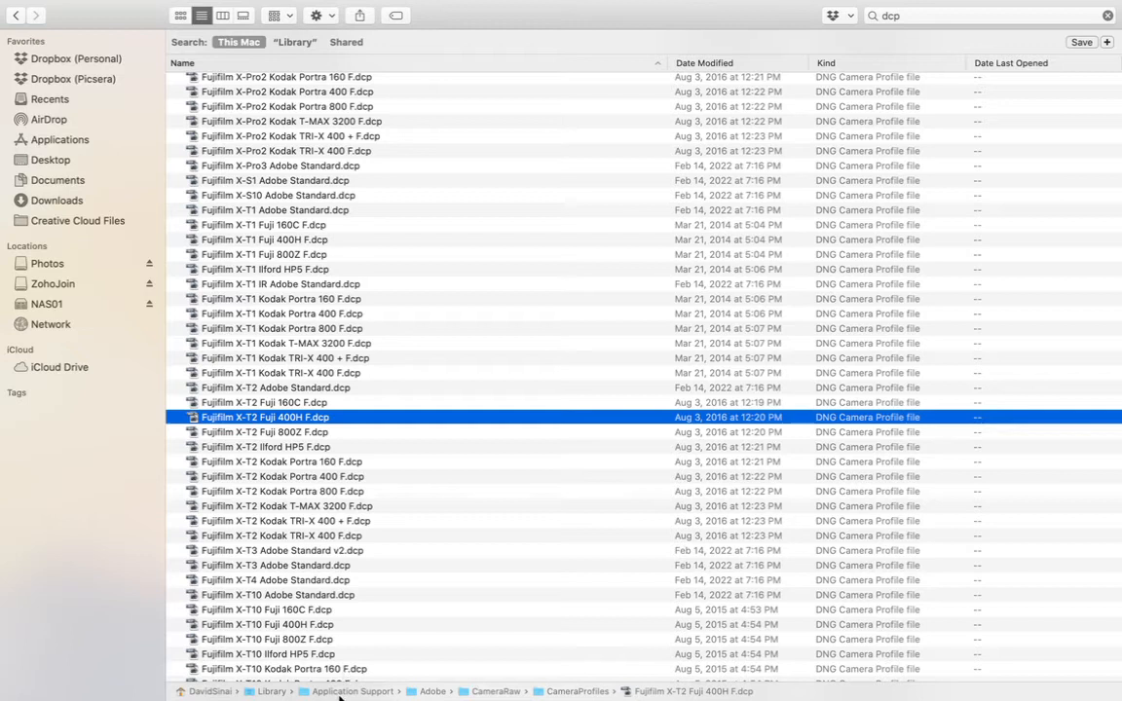
pyautogui.moveTo(487, 697)
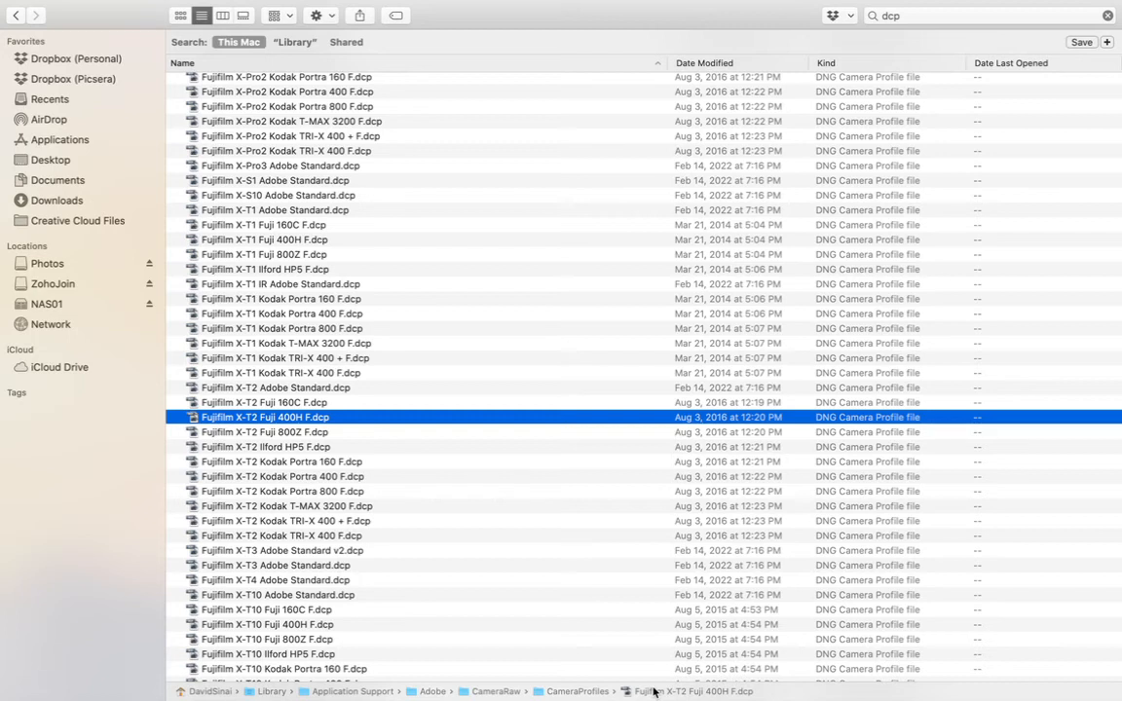
pyautogui.moveTo(795, 592)
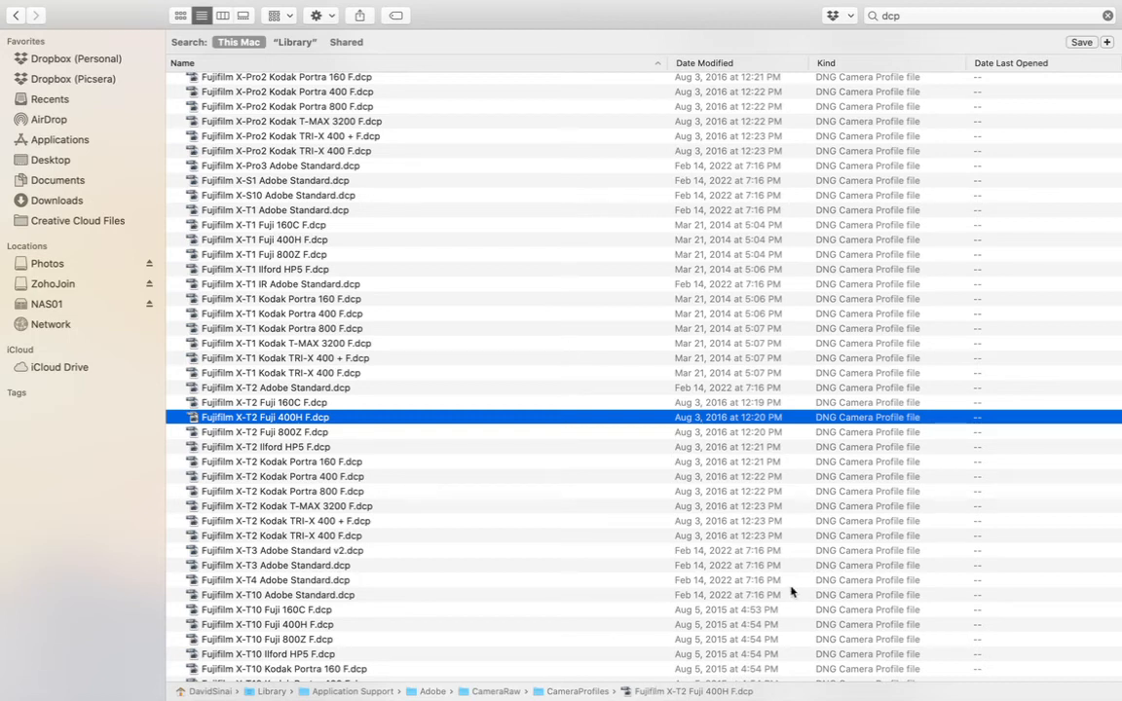